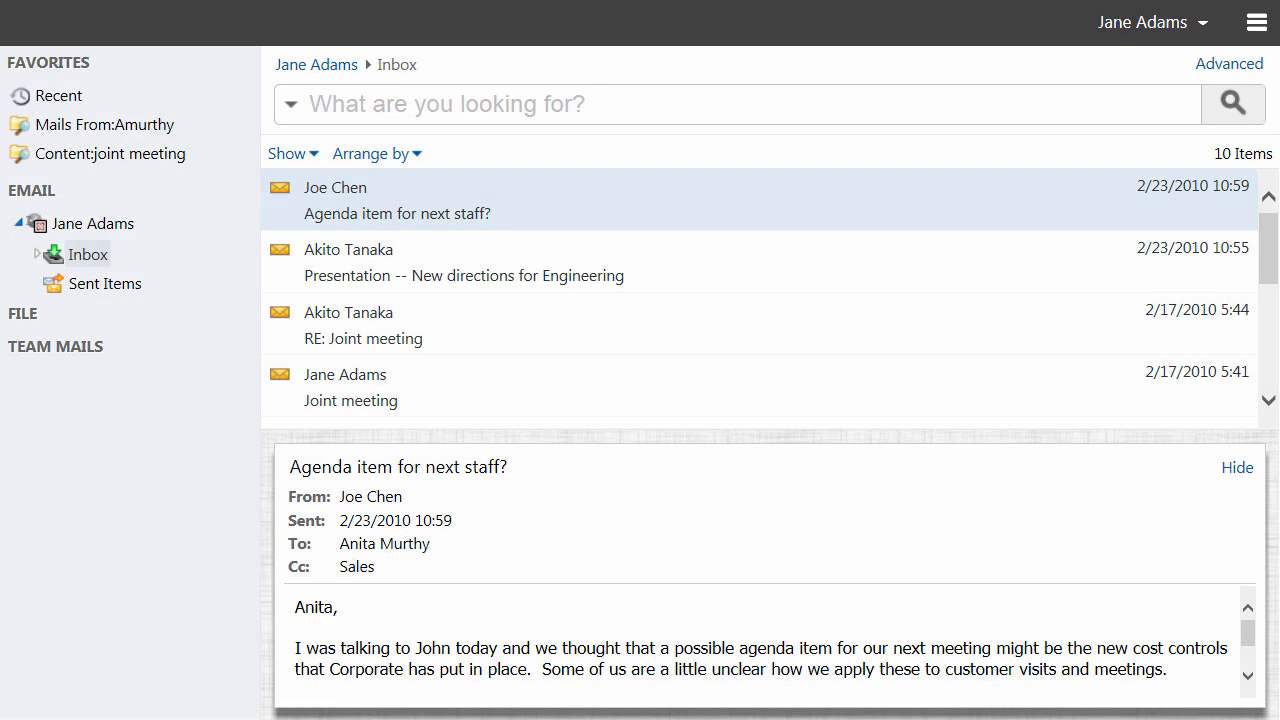
# Add the From:Anita sender criterion using the search suggestion list
pyautogui.write('F')
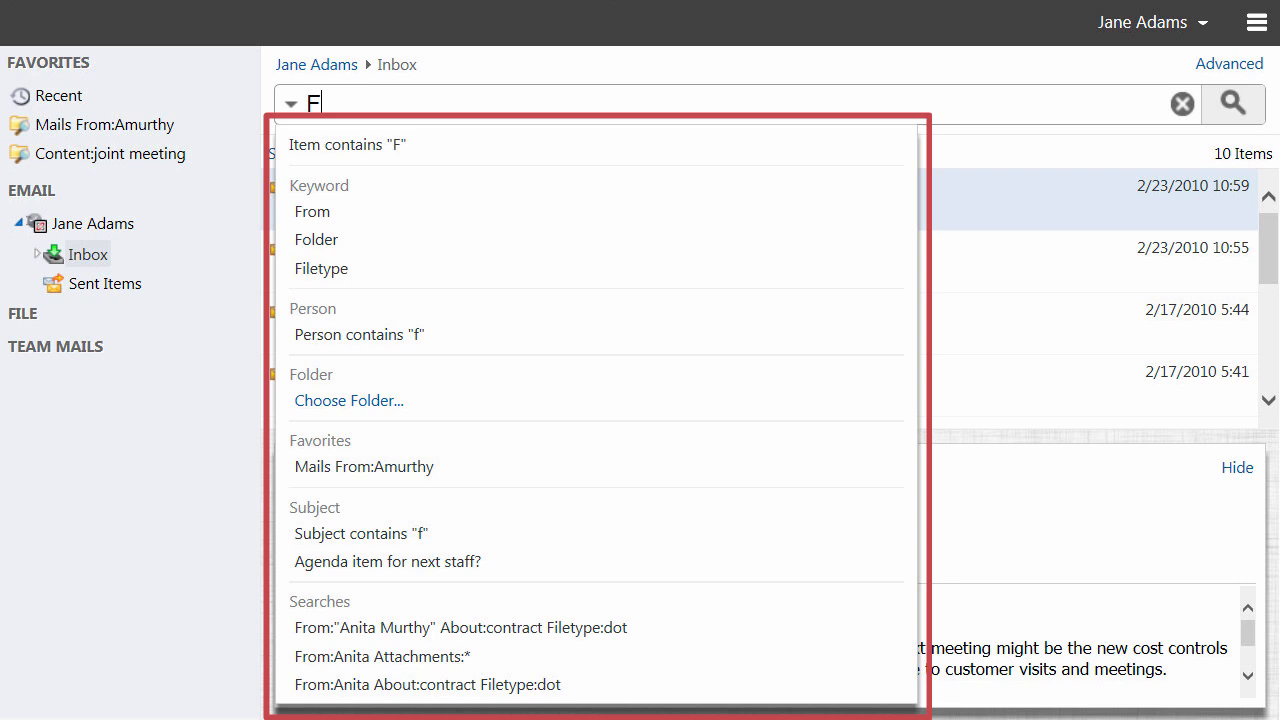
pyautogui.click(312, 211)
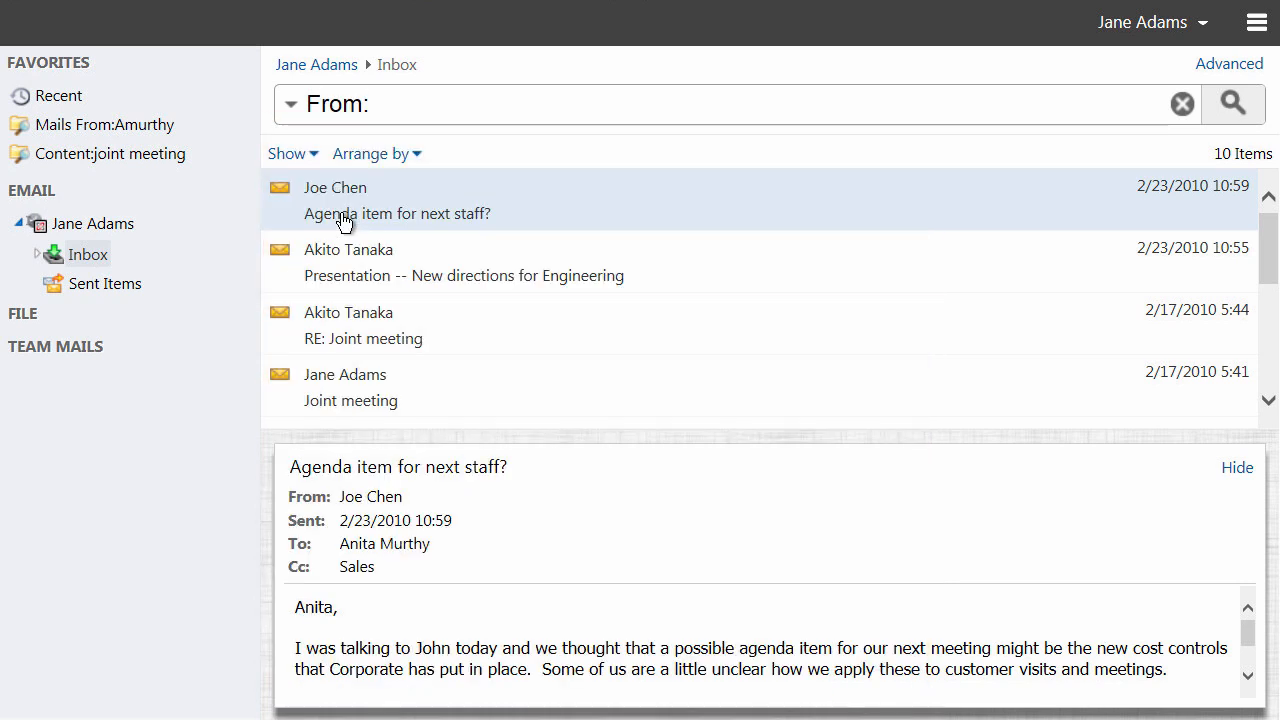
pyautogui.write('Anita a')
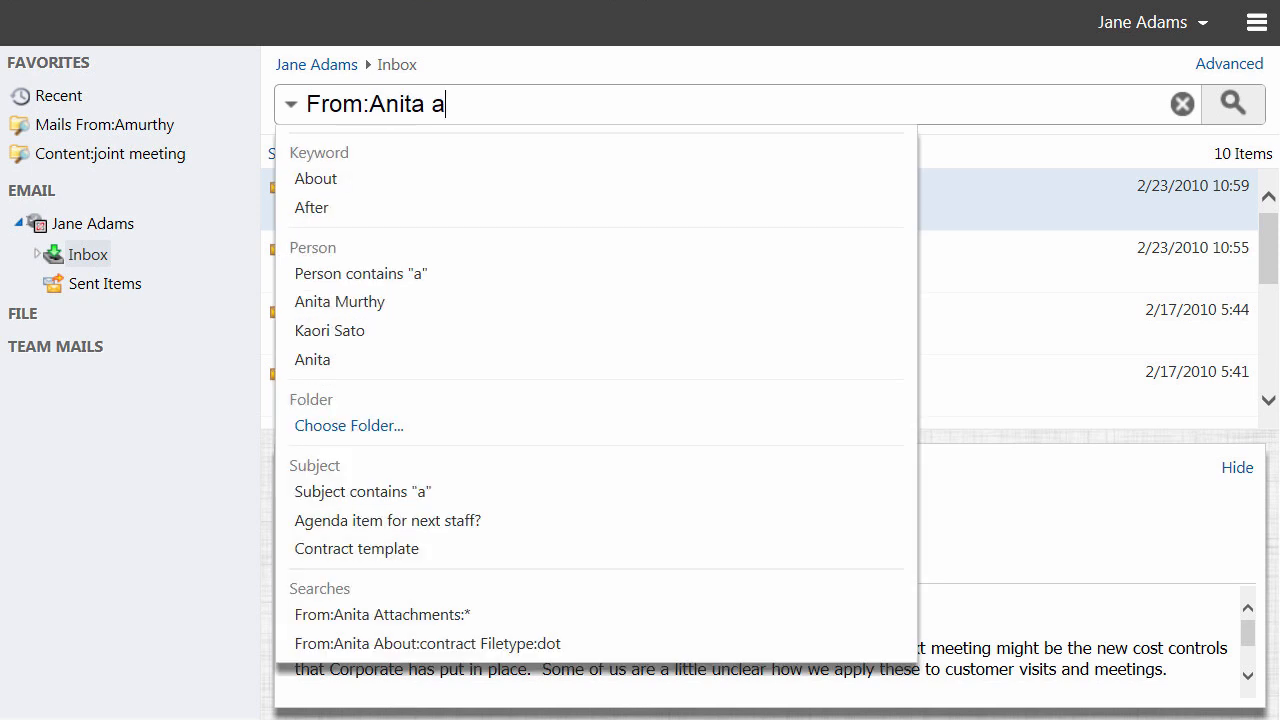
pyautogui.write('b')
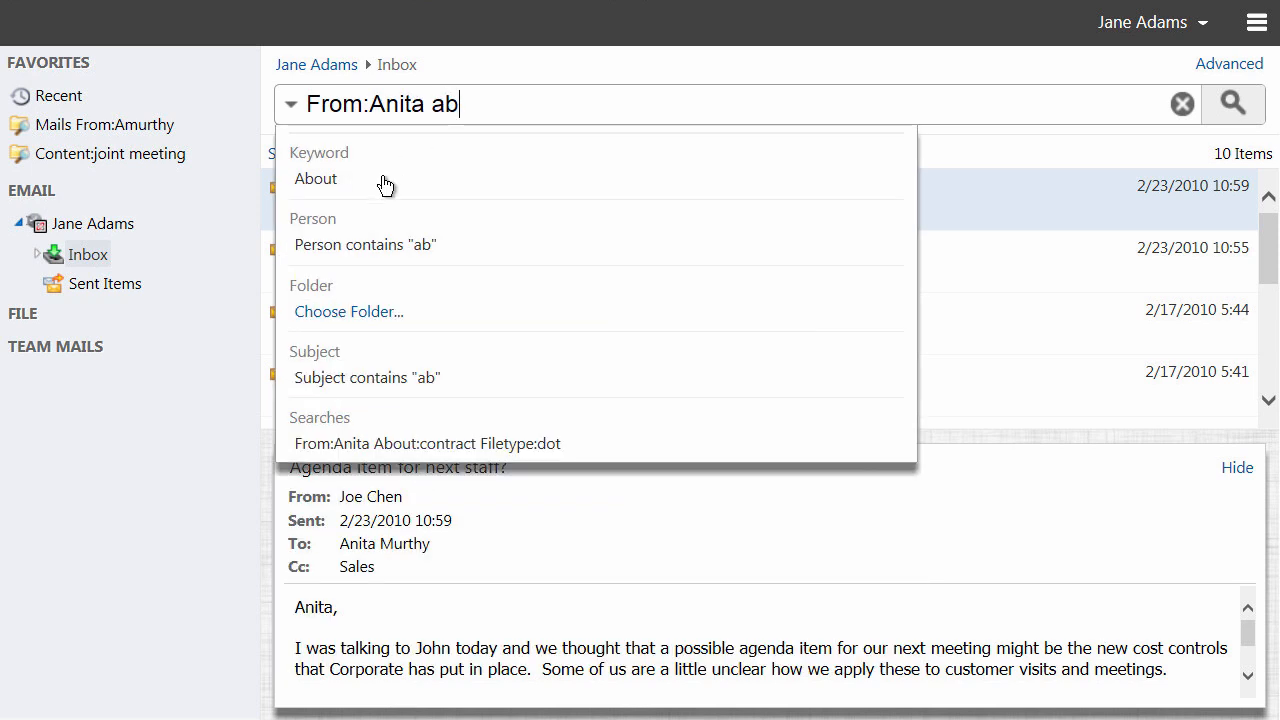
# Add About:contract and Filetype:dot criteria and run the search
pyautogui.click(427, 443)
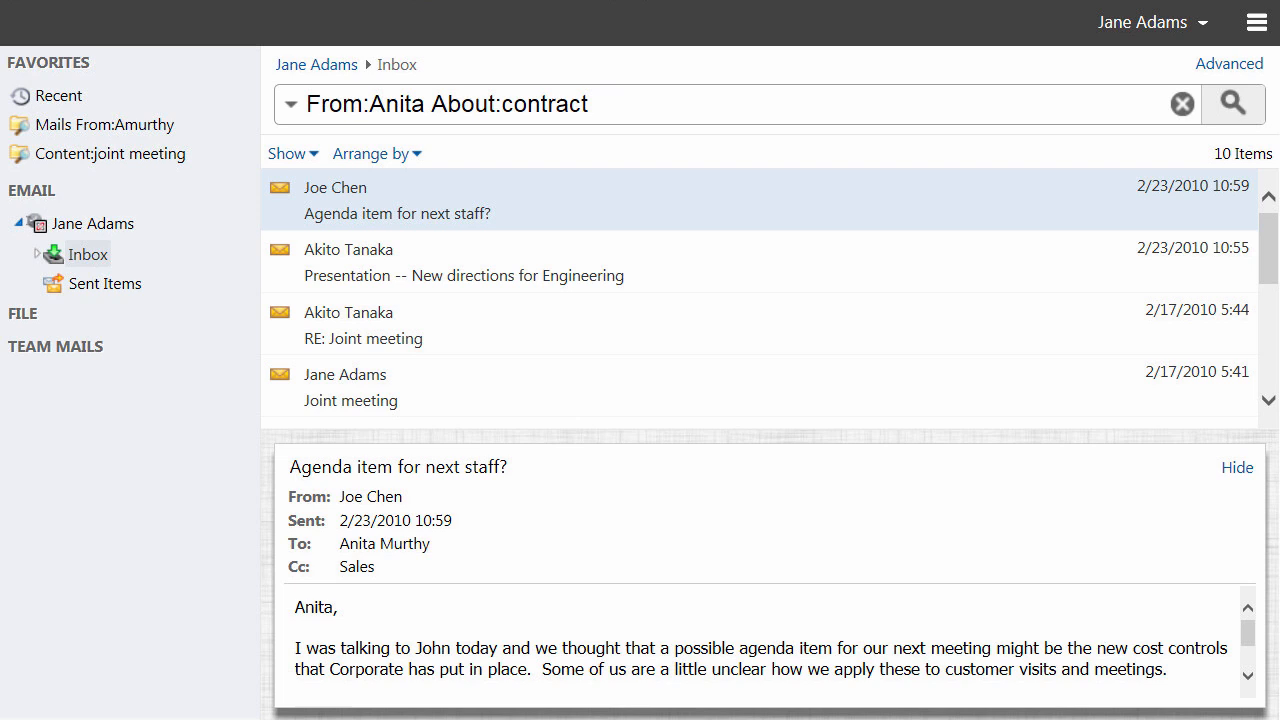
pyautogui.write('fi')
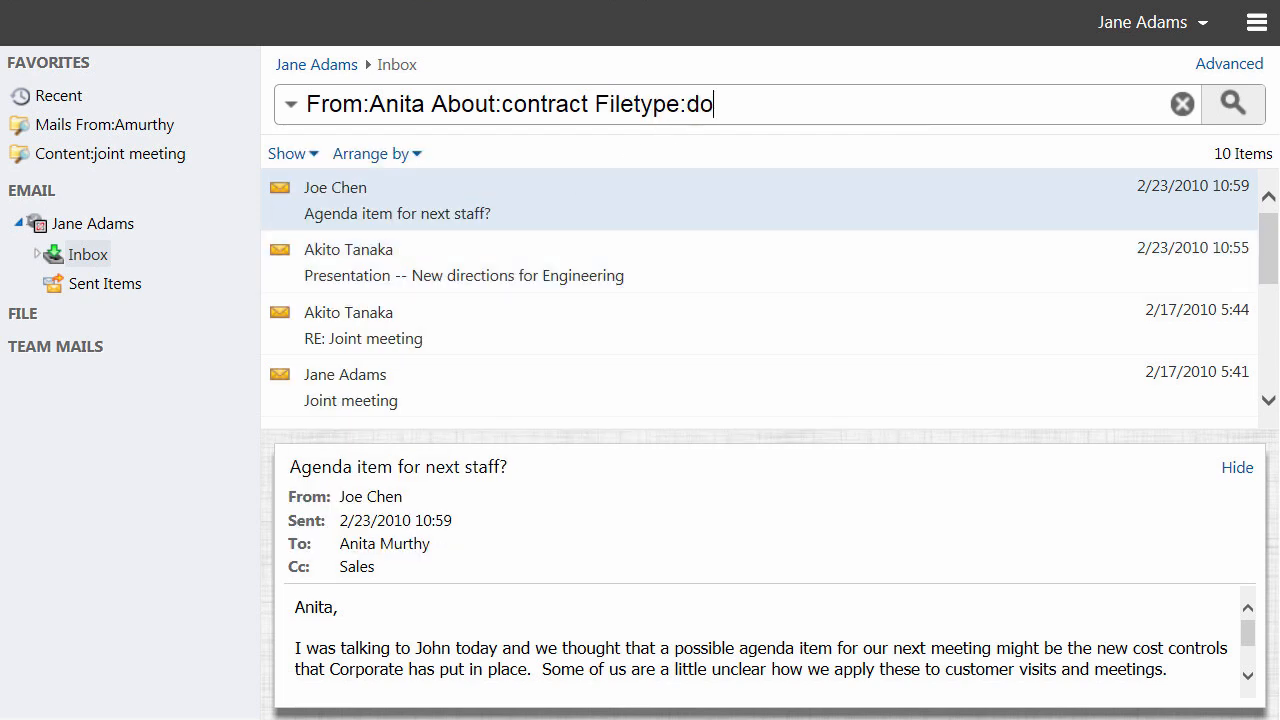
pyautogui.write('t')
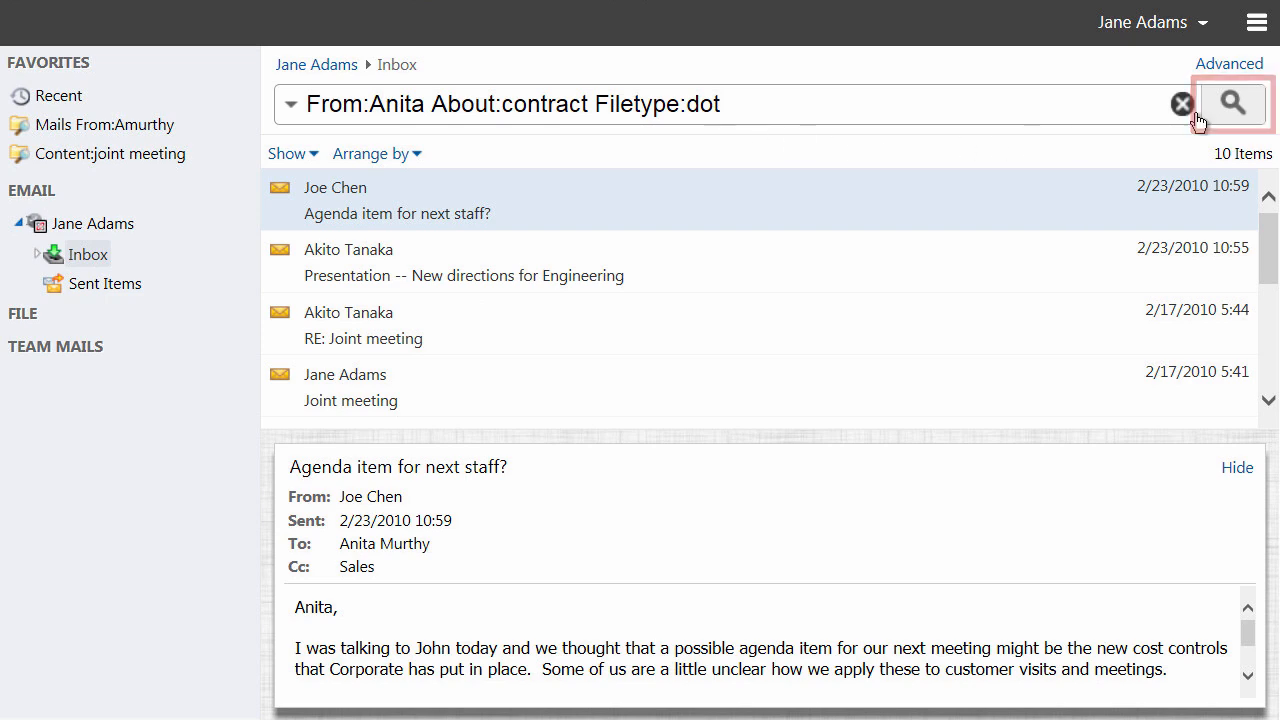
pyautogui.click(1232, 103)
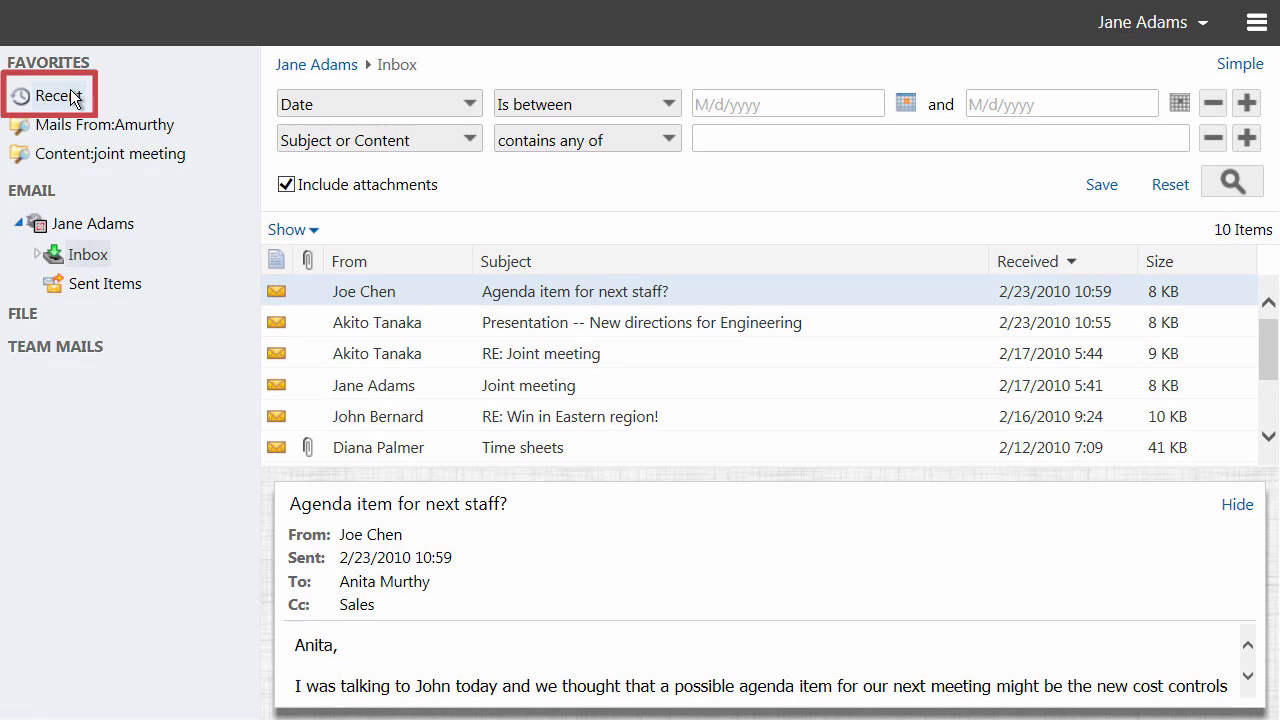
# Preview RE: Joint meeting from the Recent list, then reopen the Inbox folder from it
pyautogui.click(58, 95)
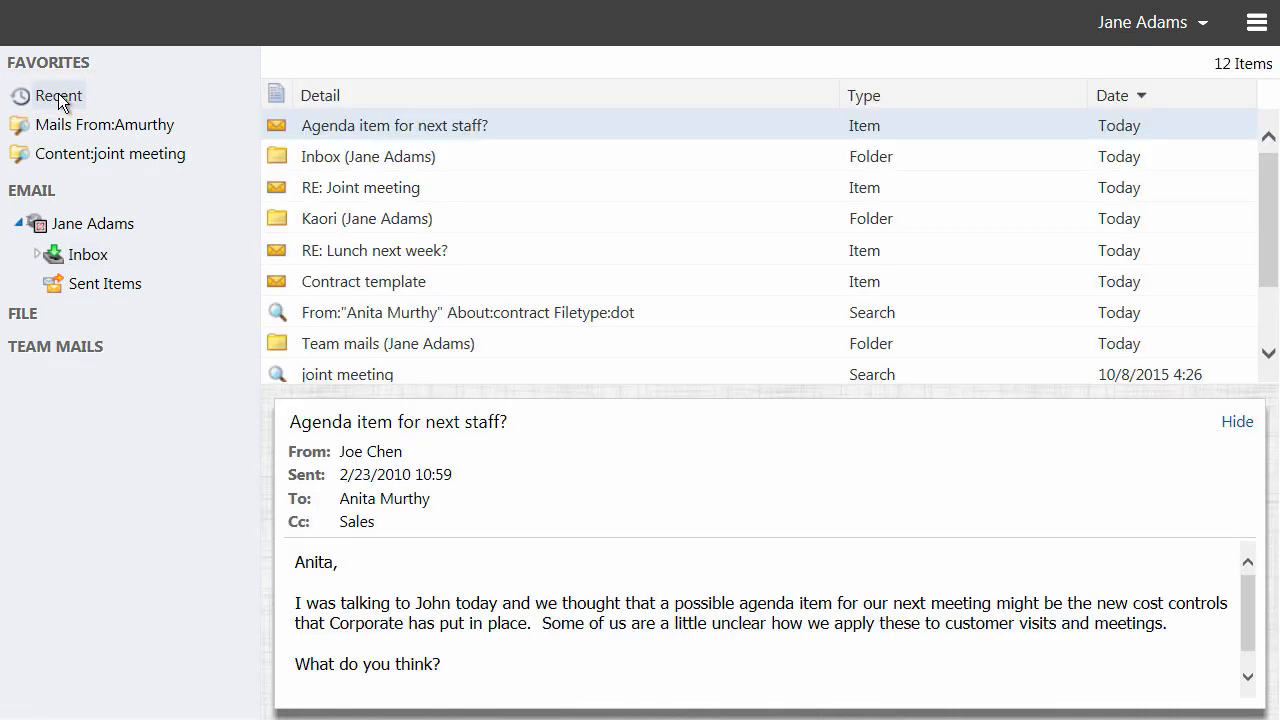
pyautogui.click(360, 187)
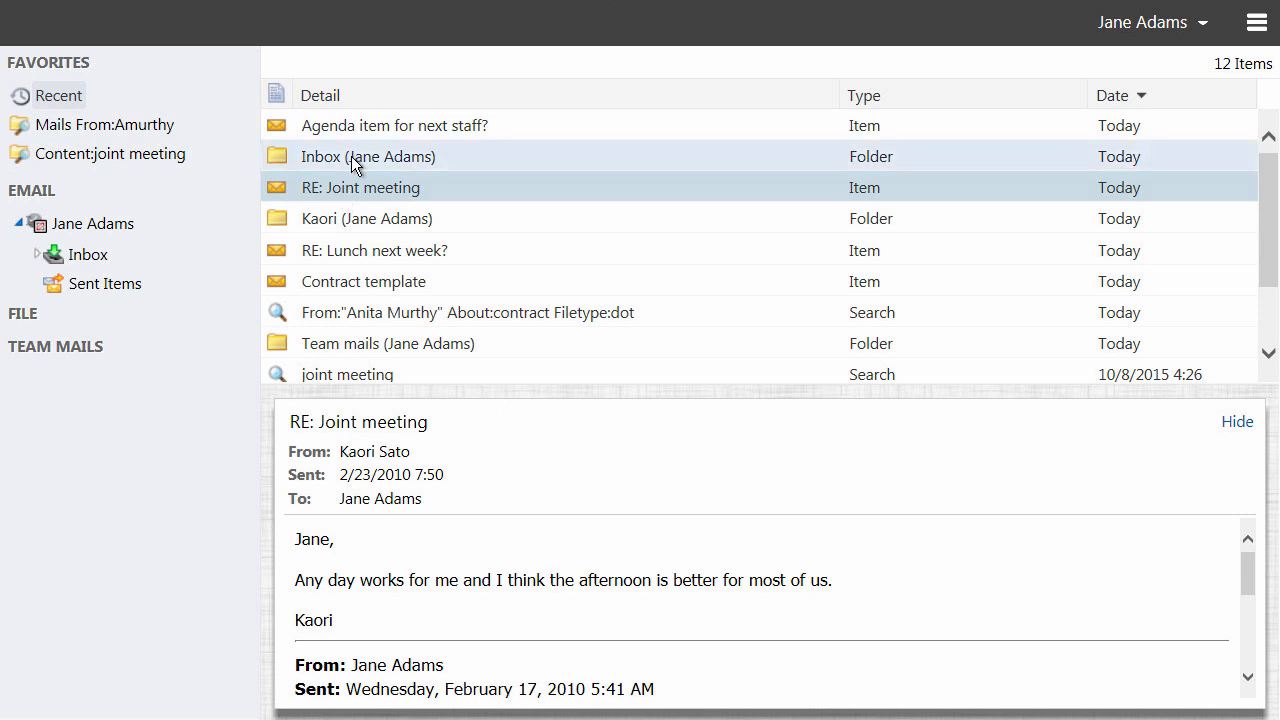
pyautogui.rightClick(368, 156)
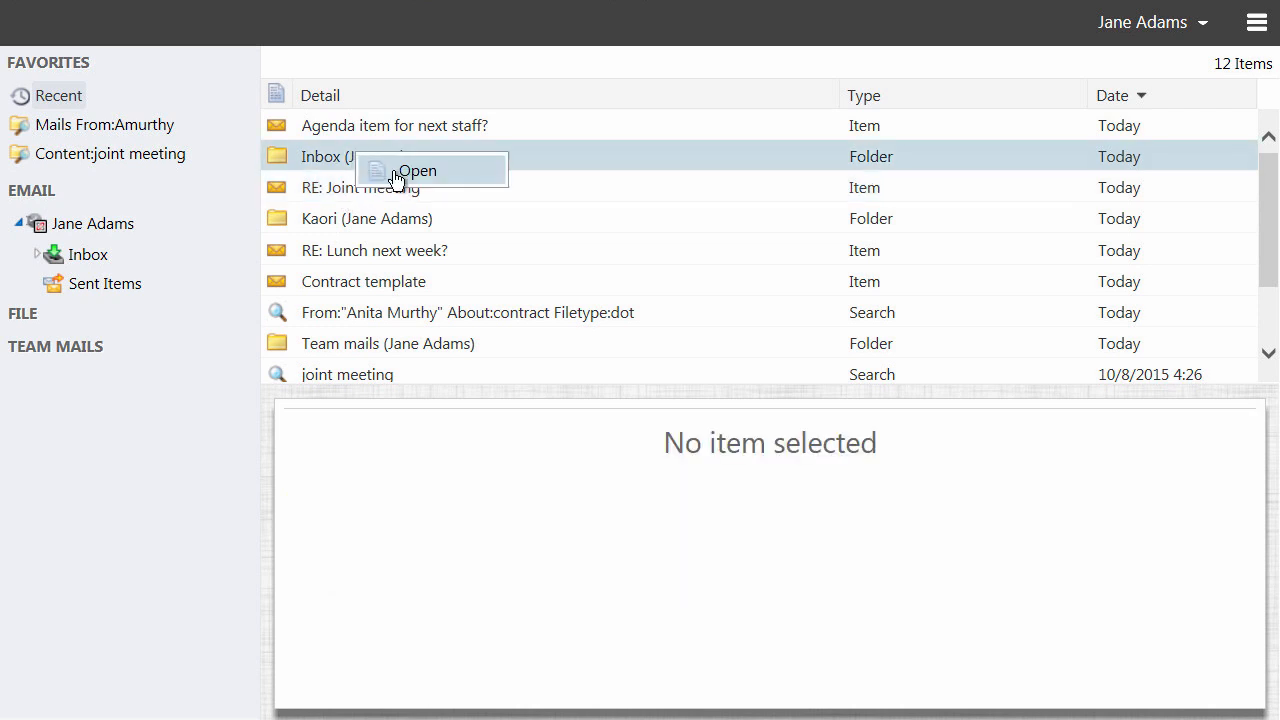
pyautogui.click(417, 170)
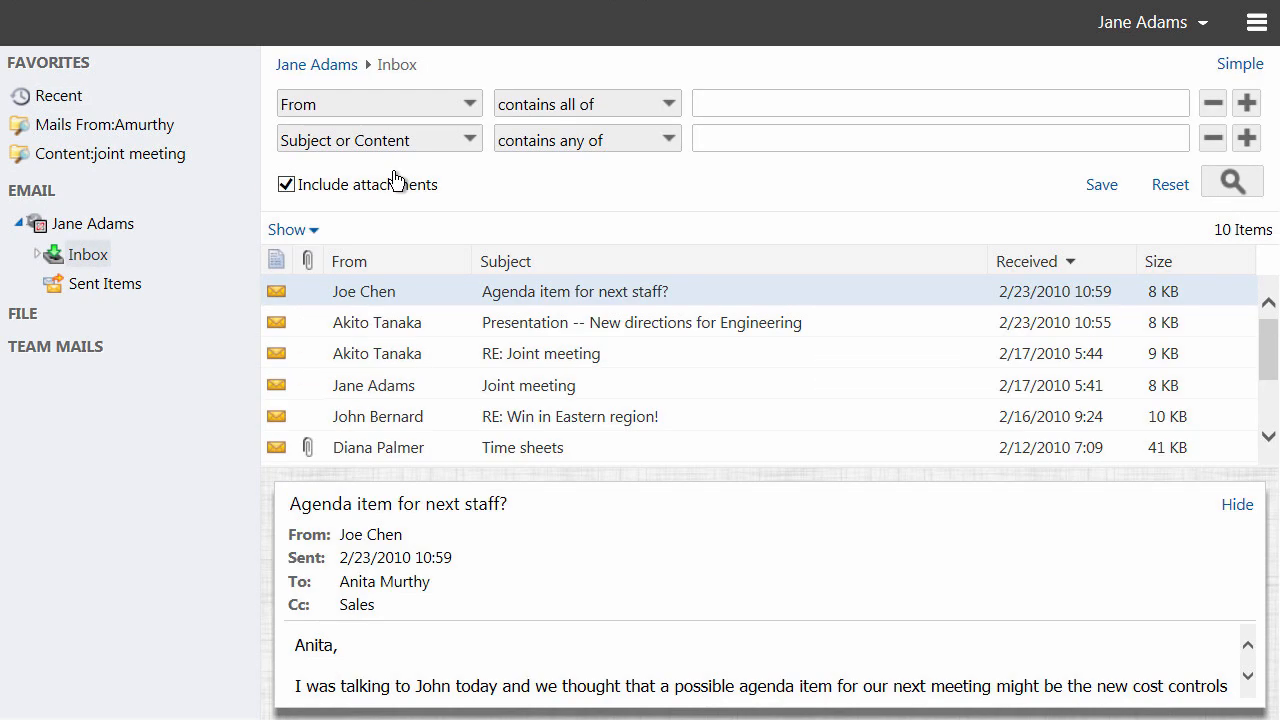
pyautogui.click(58, 95)
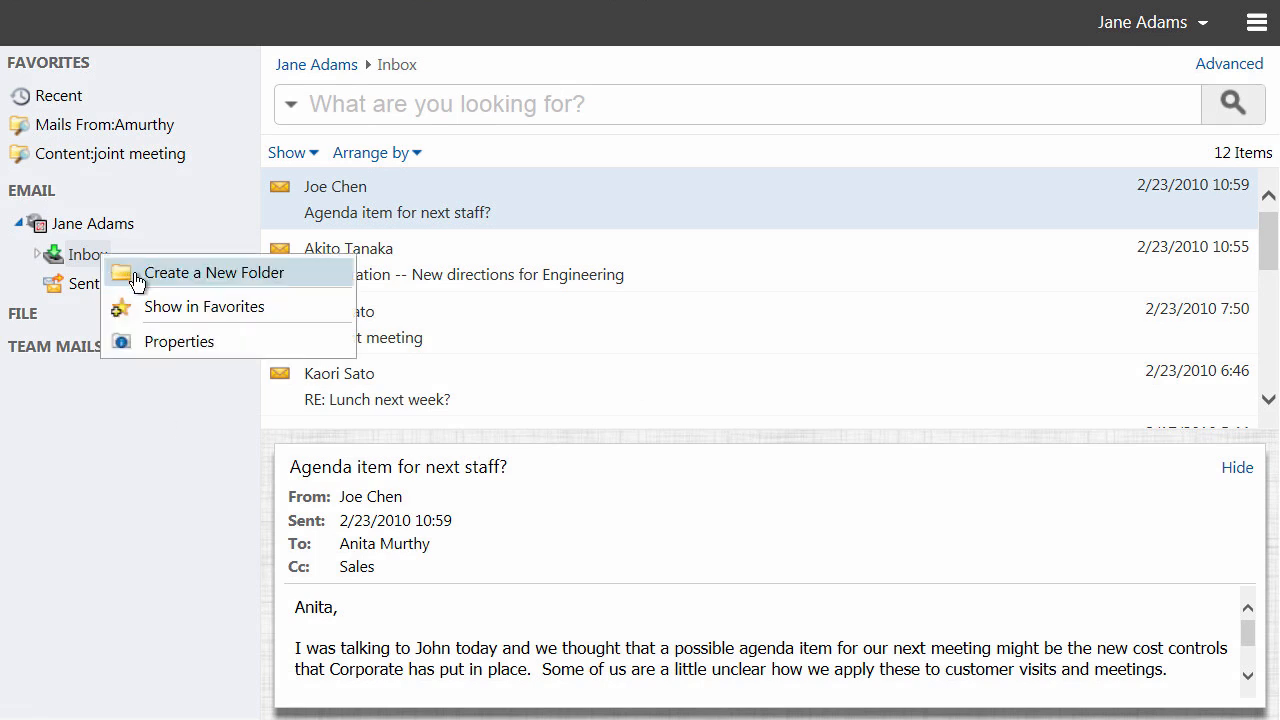
pyautogui.click(214, 272)
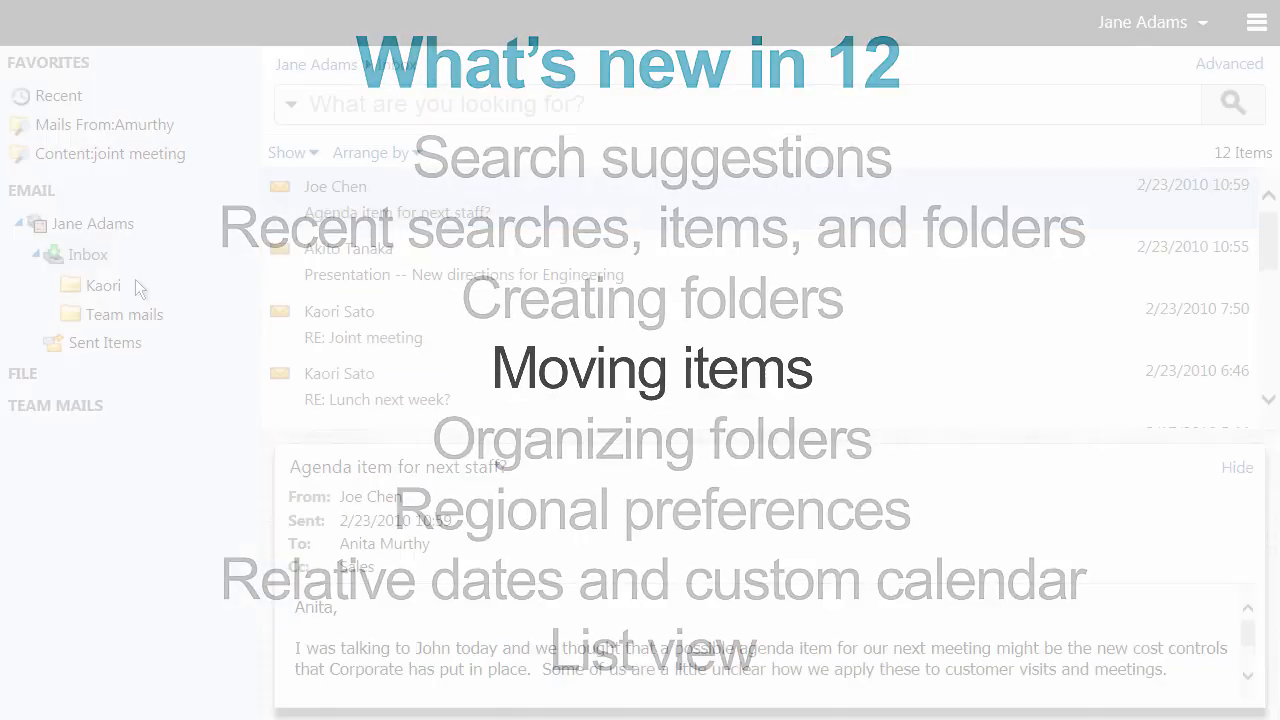
pyautogui.click(400, 324)
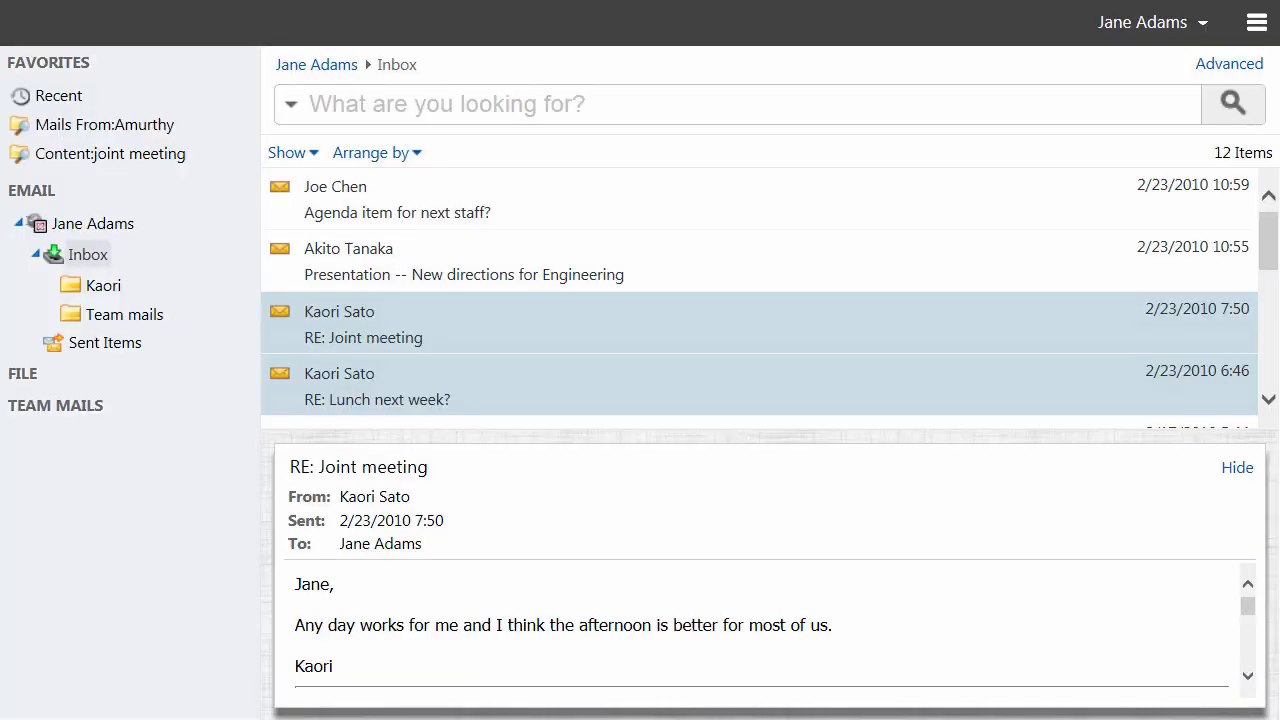
pyautogui.click(101, 285)
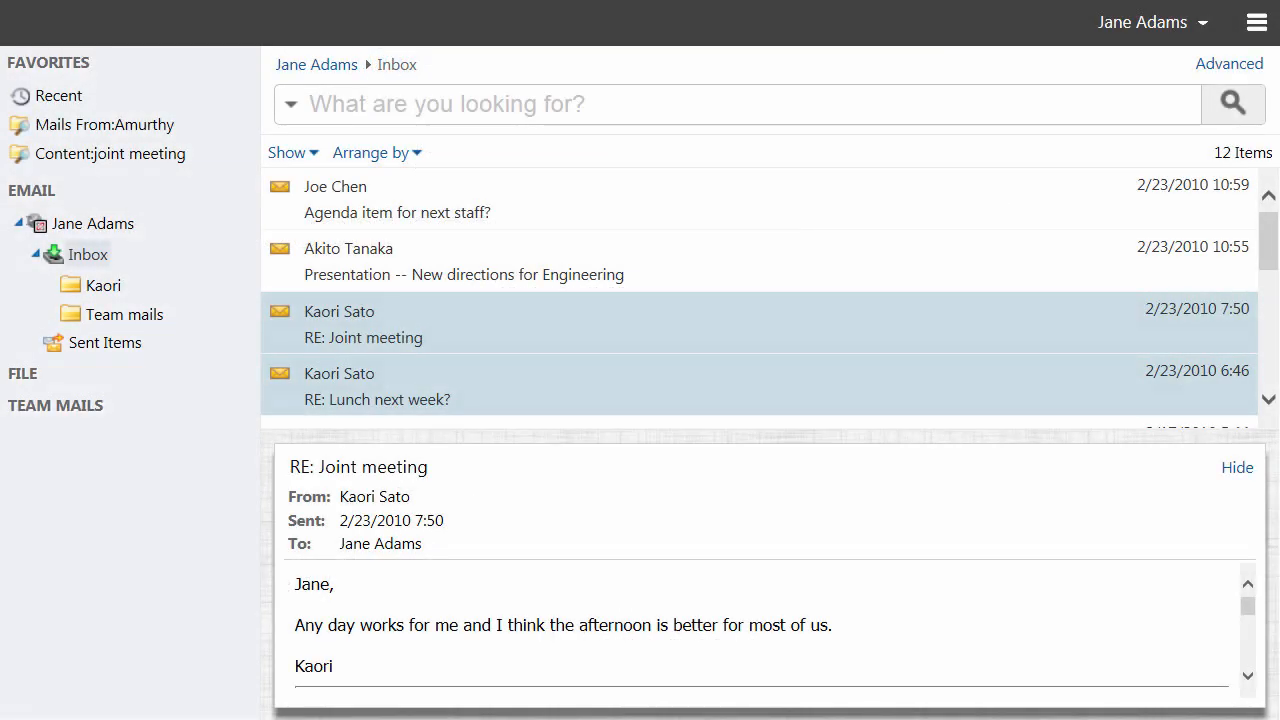
pyautogui.click(101, 285)
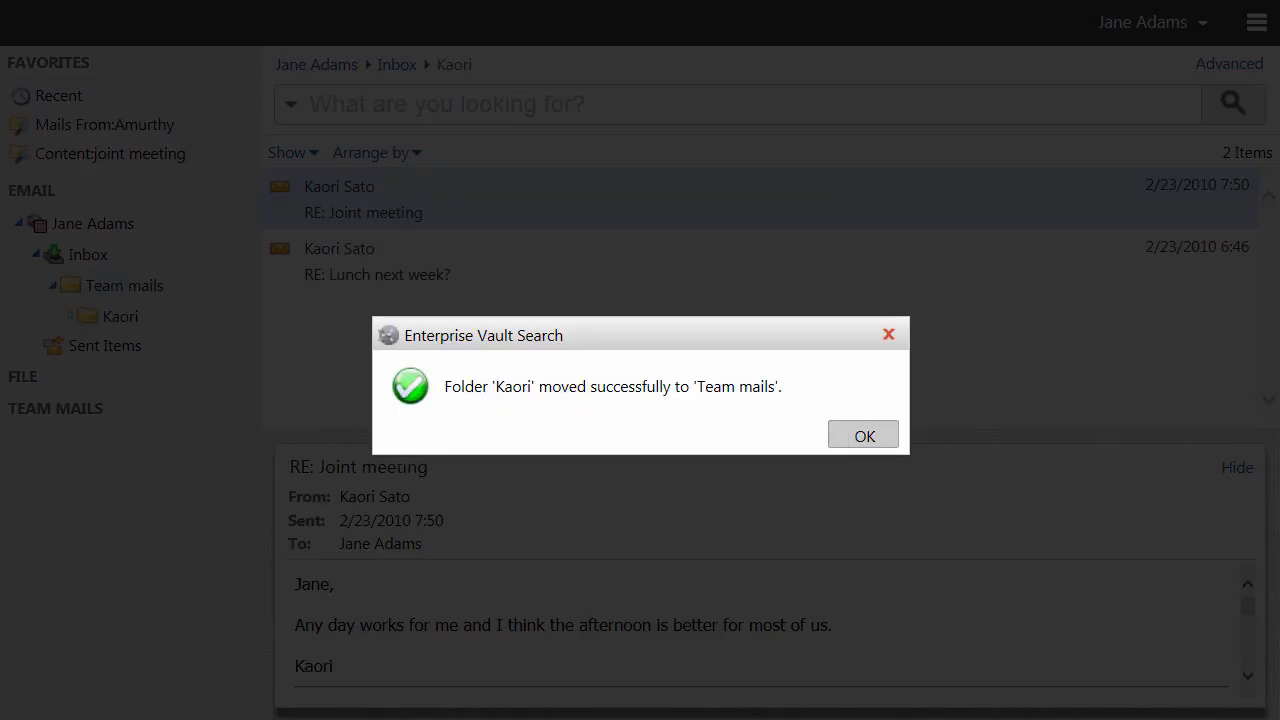
pyautogui.click(863, 434)
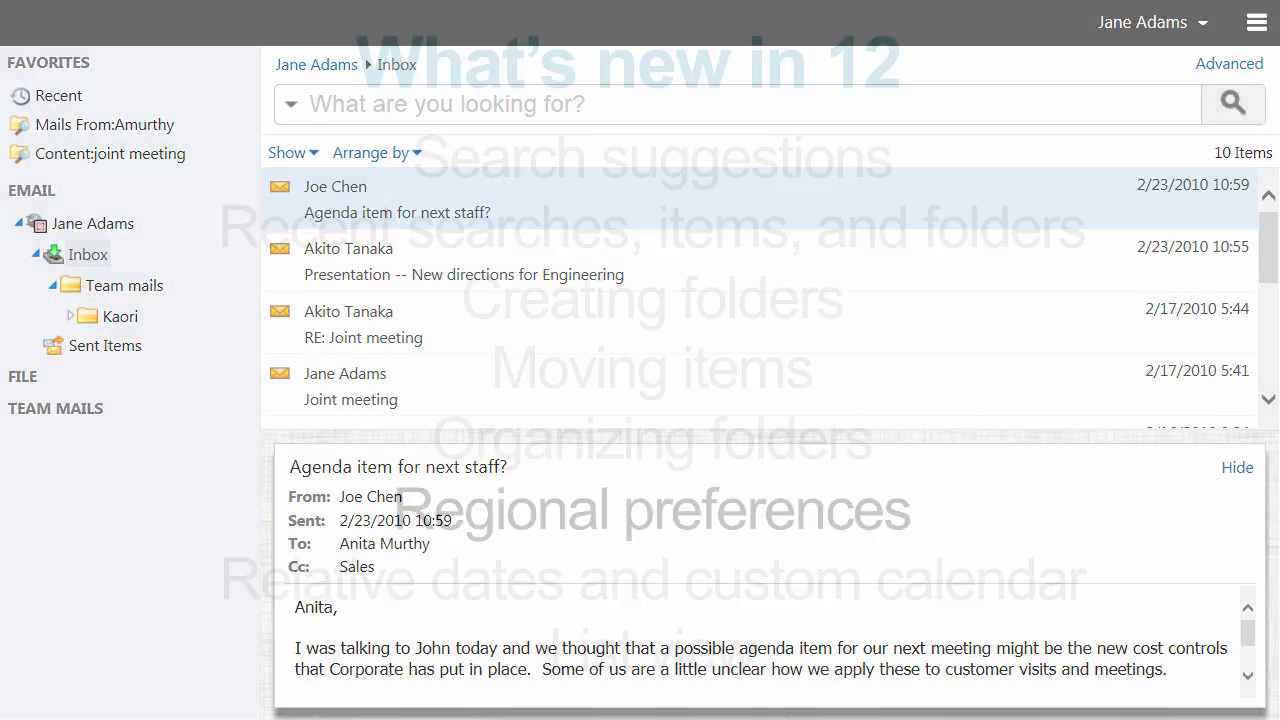
pyautogui.click(1150, 22)
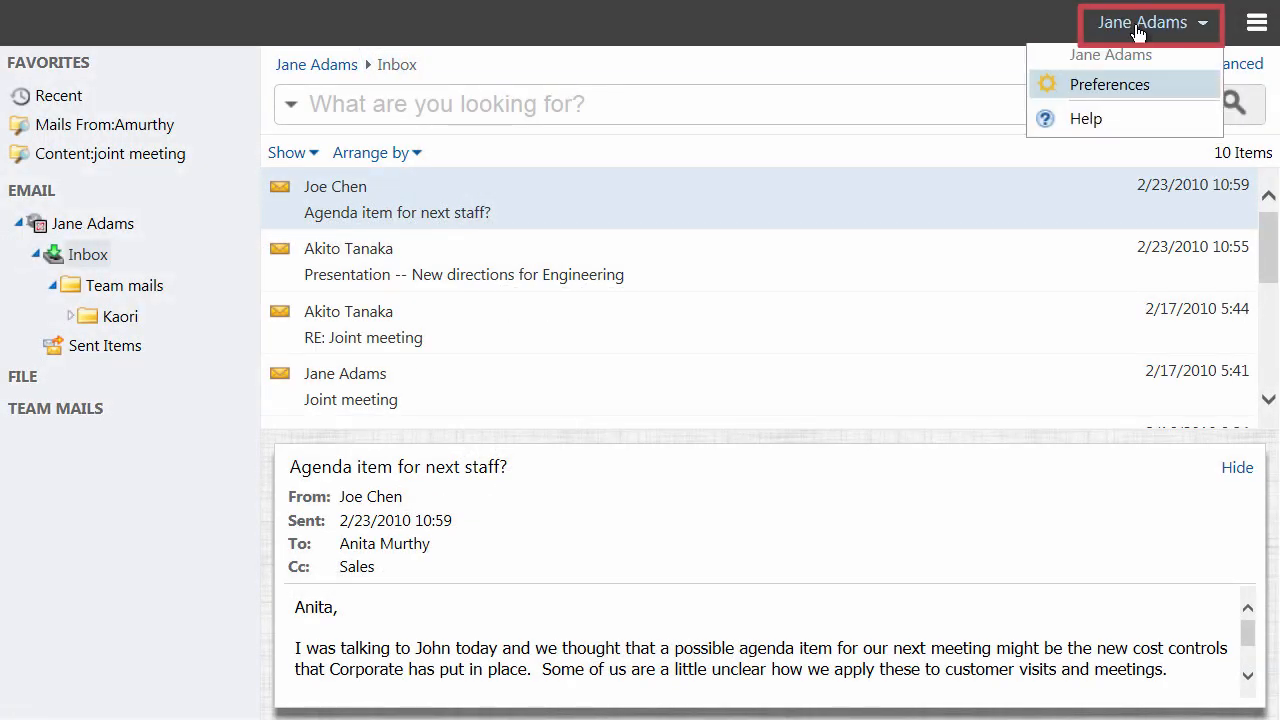
pyautogui.click(1109, 84)
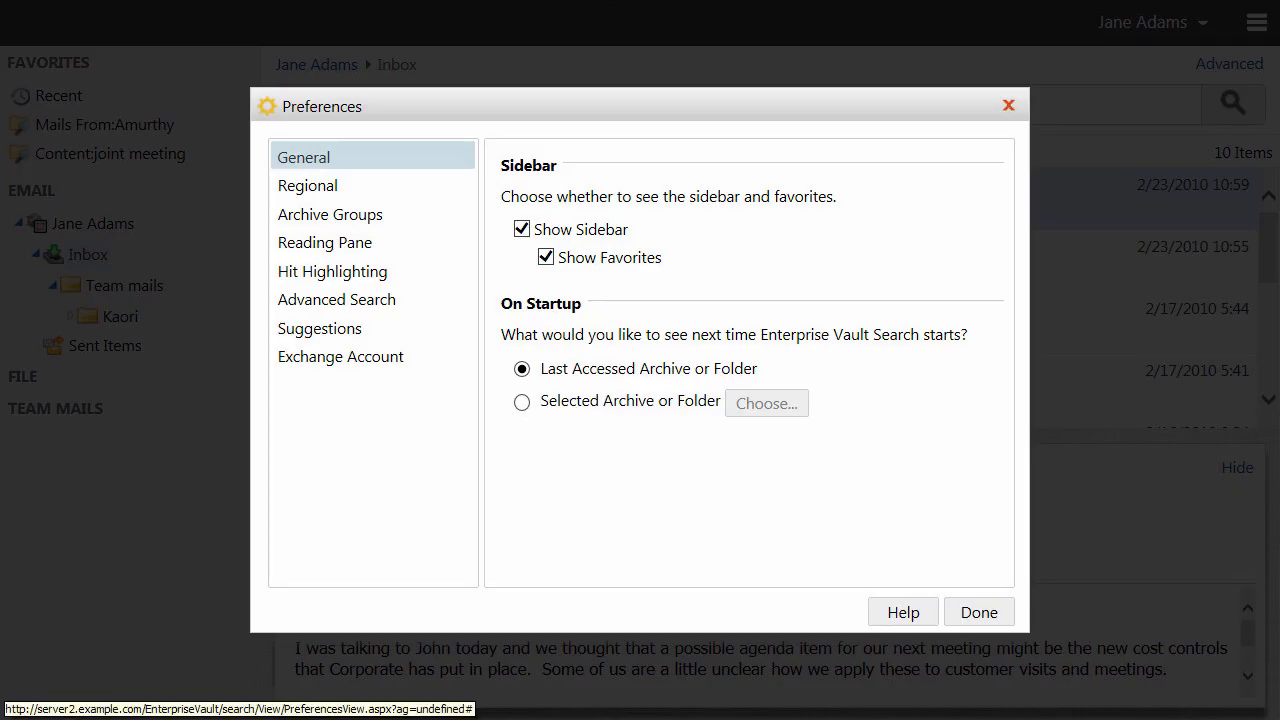
pyautogui.click(307, 185)
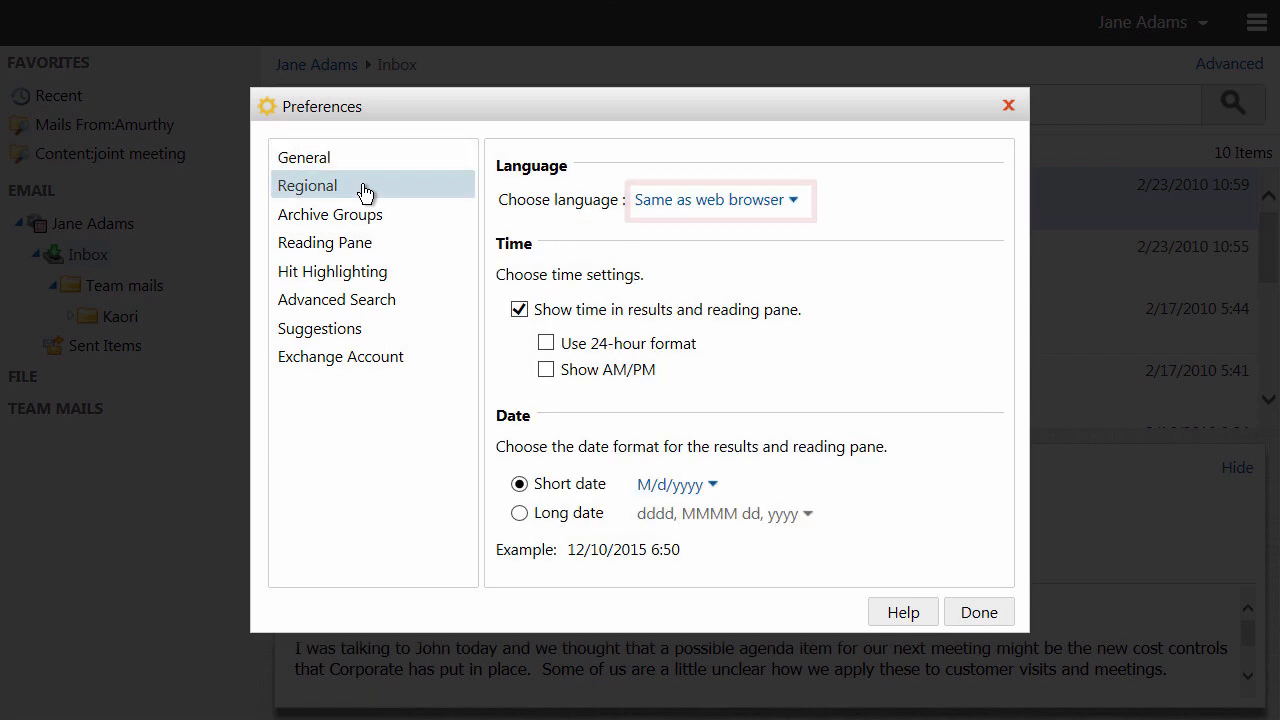
pyautogui.click(717, 200)
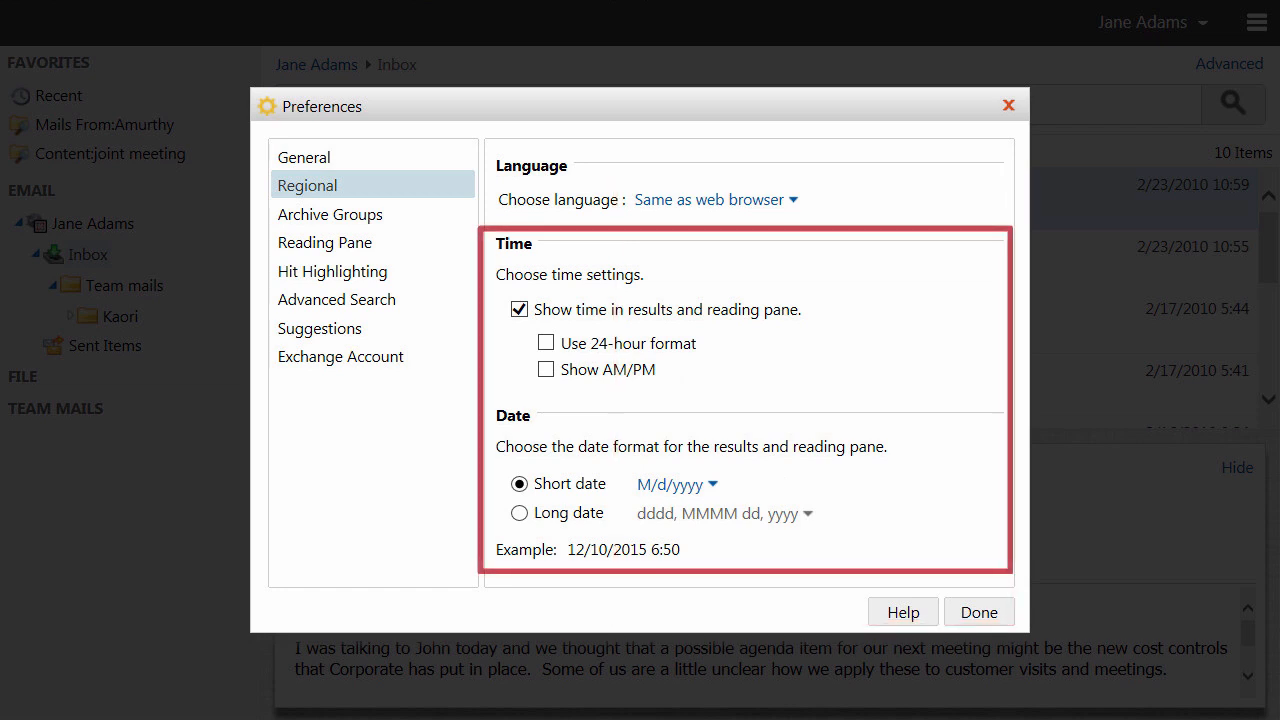
pyautogui.click(978, 611)
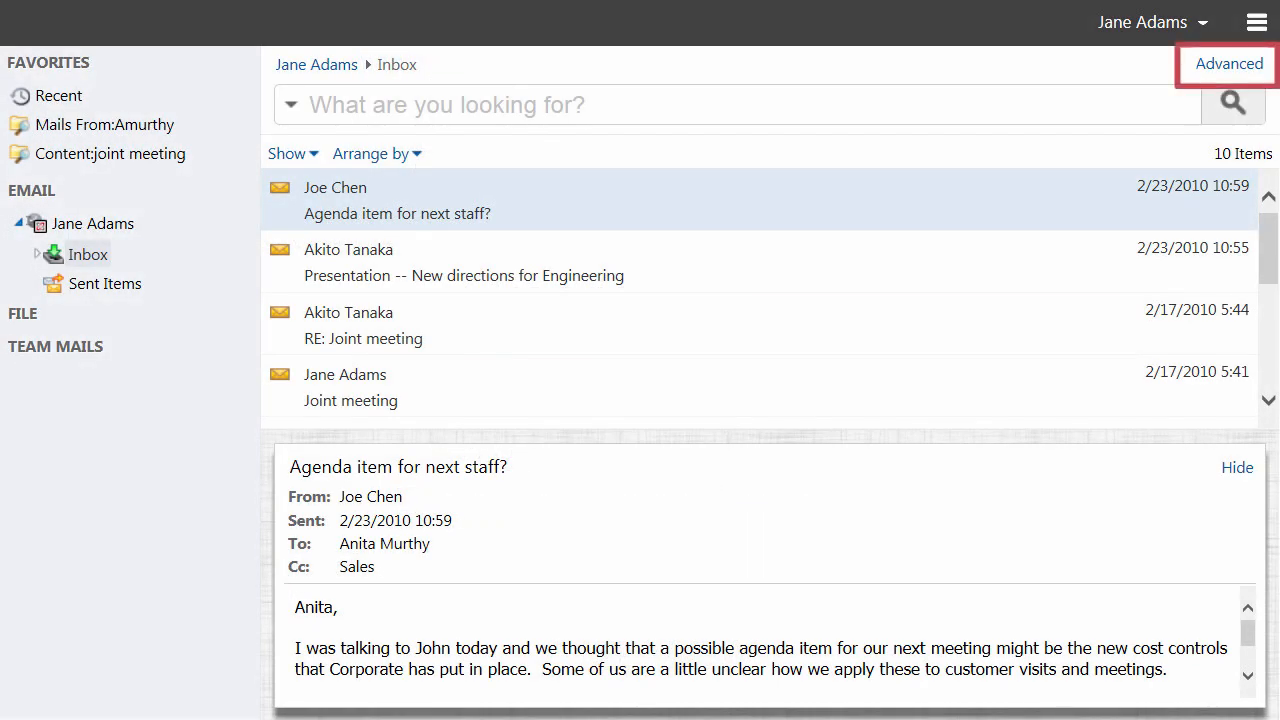
# Add an advanced Date 'Is between' criterion starting Jun 2013, then return to simple search
pyautogui.click(1227, 64)
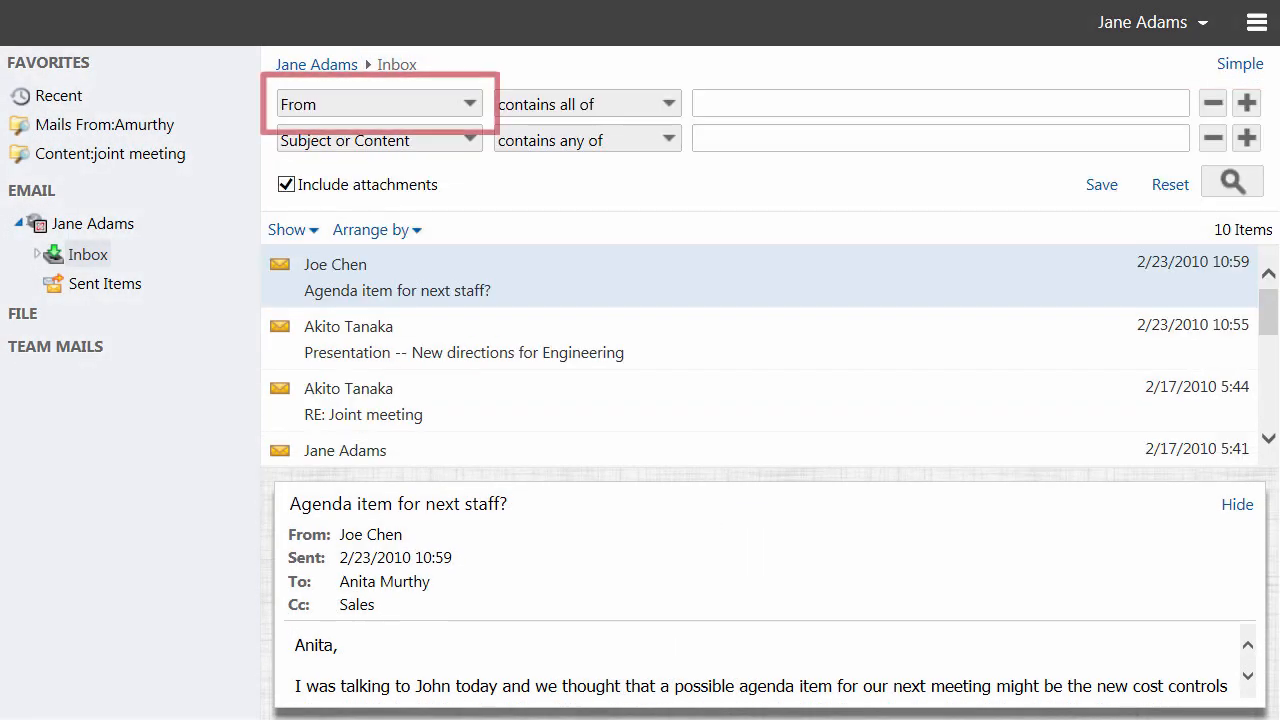
pyautogui.click(467, 103)
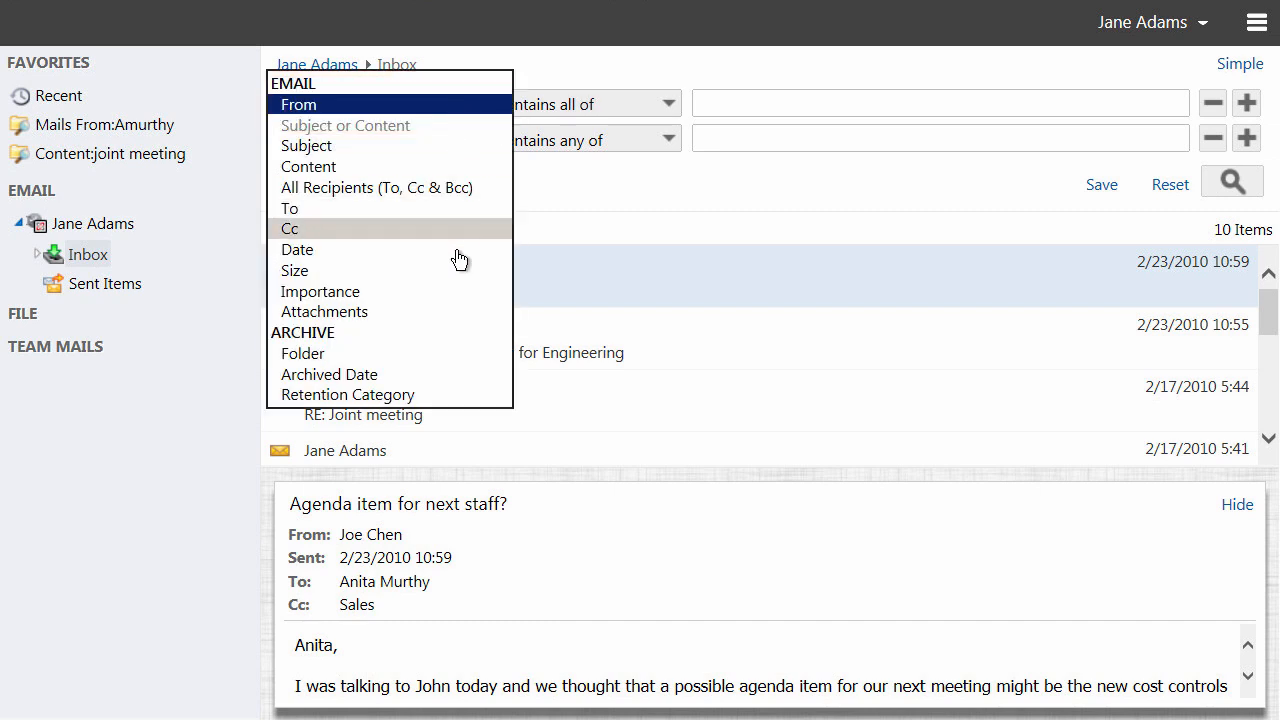
pyautogui.click(297, 249)
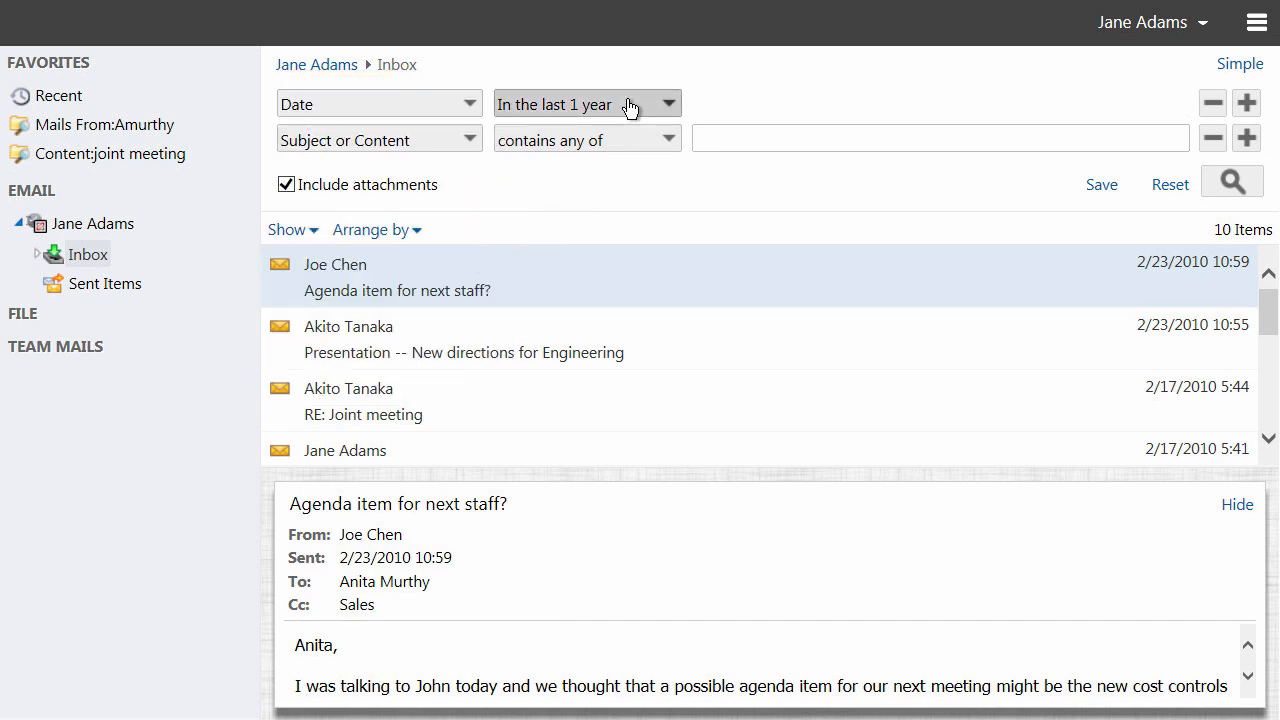
pyautogui.click(667, 103)
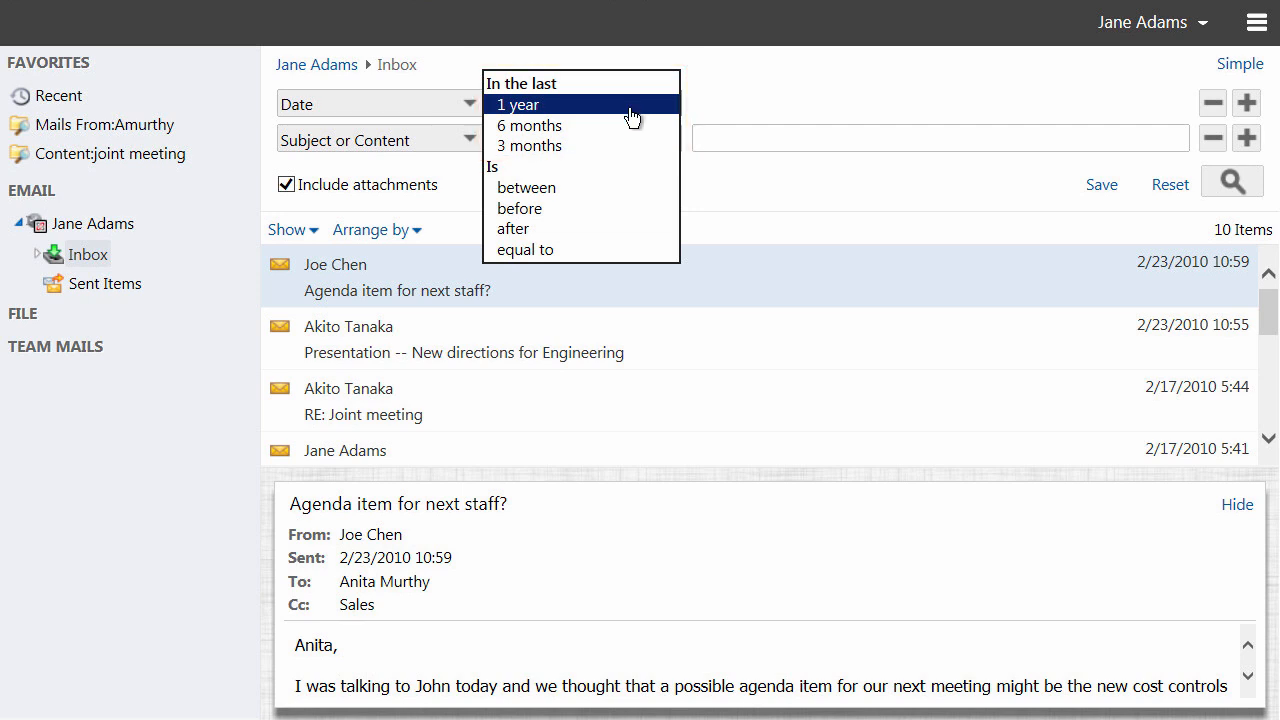
pyautogui.click(527, 187)
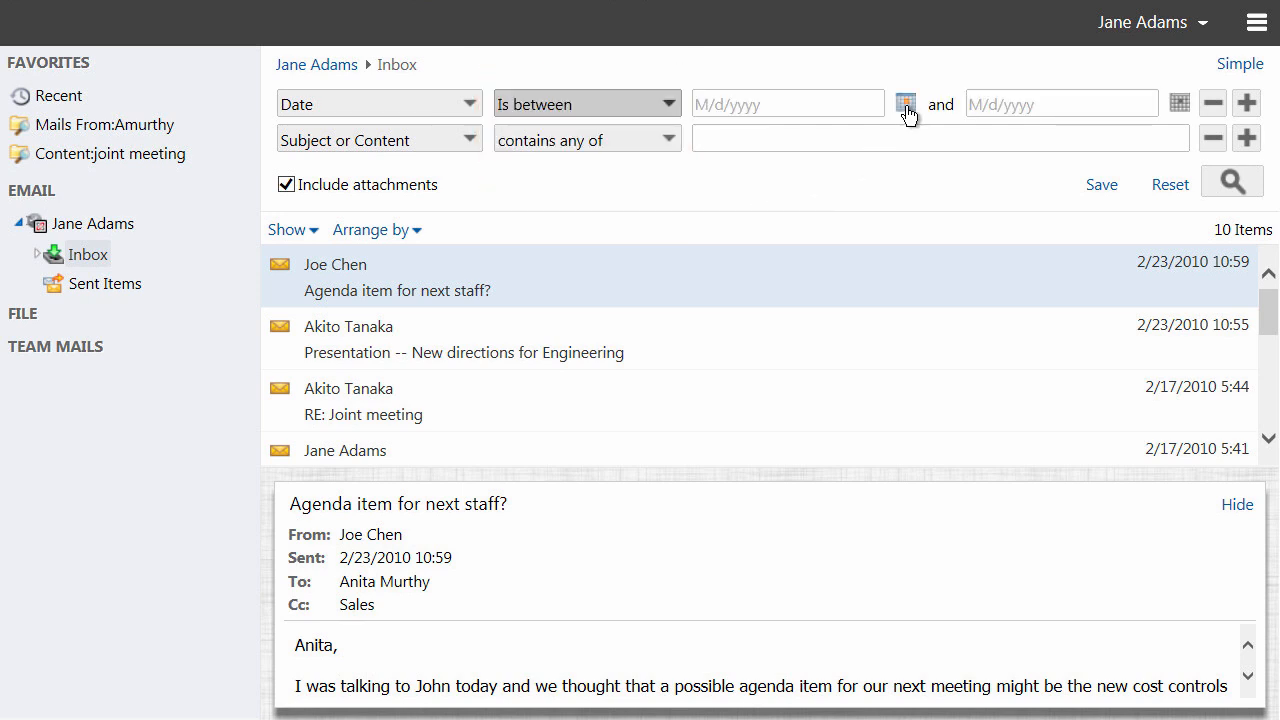
pyautogui.click(905, 103)
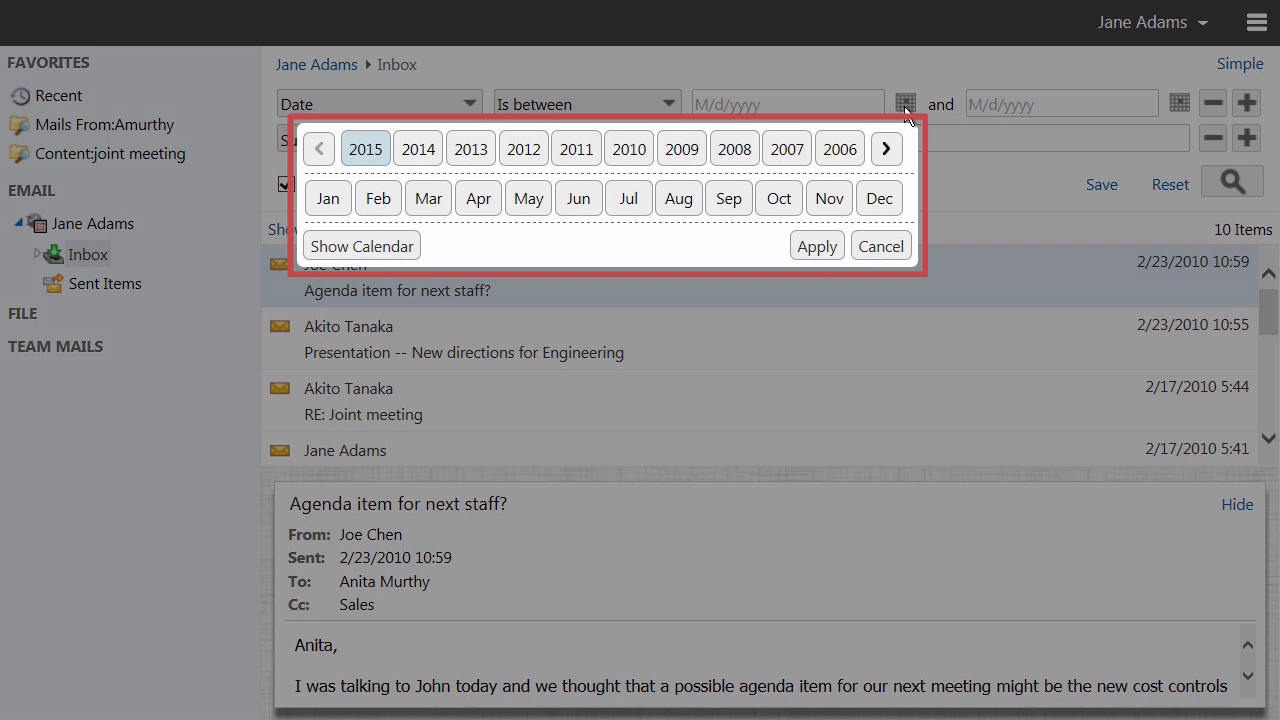
pyautogui.click(470, 148)
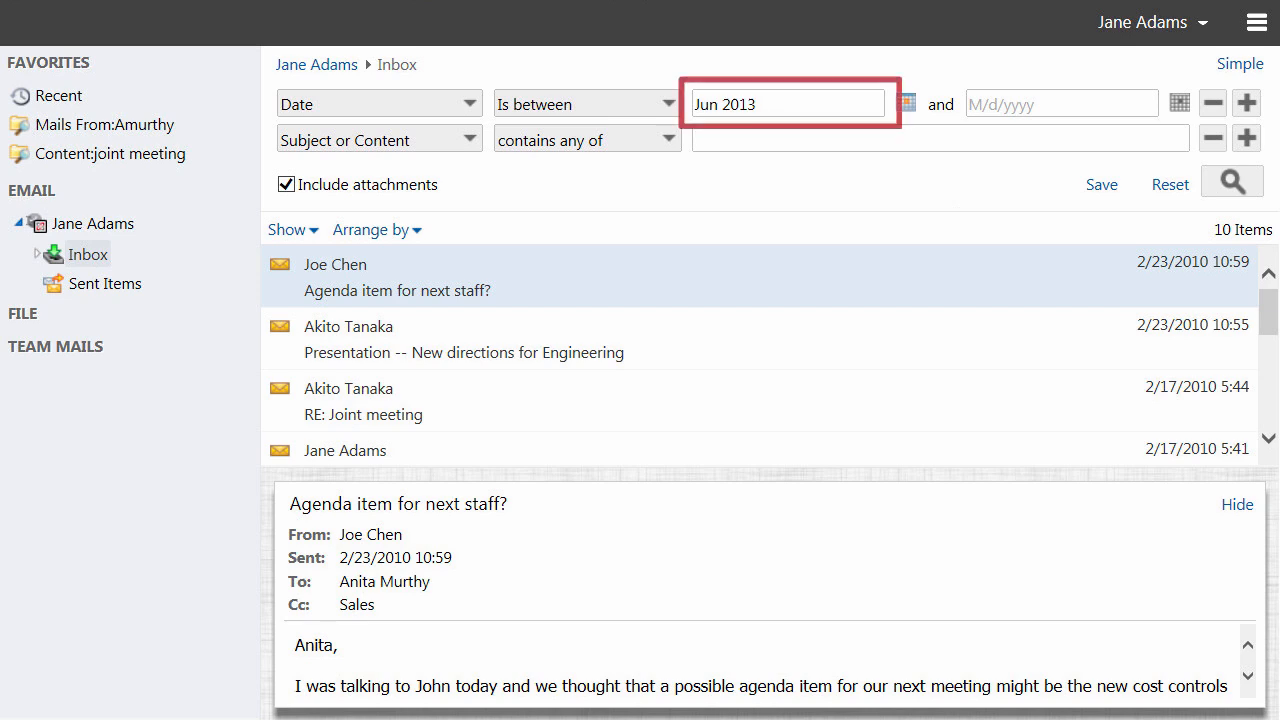
pyautogui.click(1239, 63)
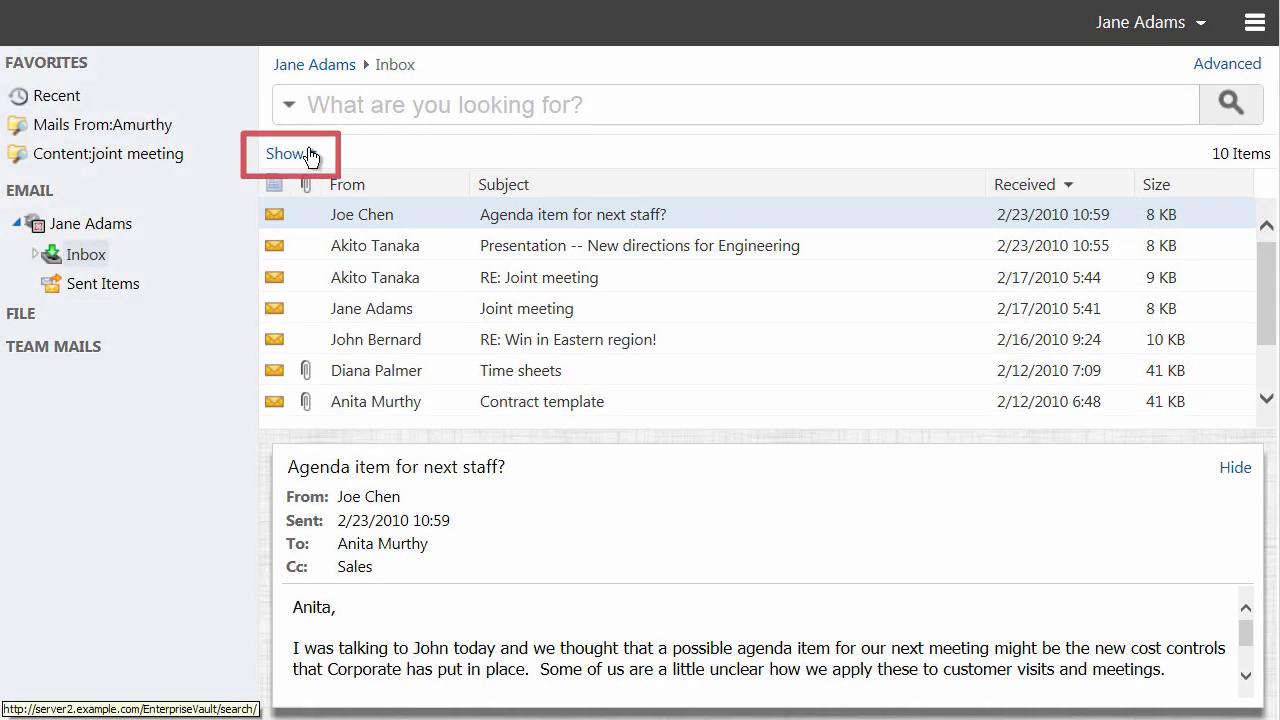
# Switch the Inbox to list view and bring up the Arrange by sorting options
pyautogui.click(289, 153)
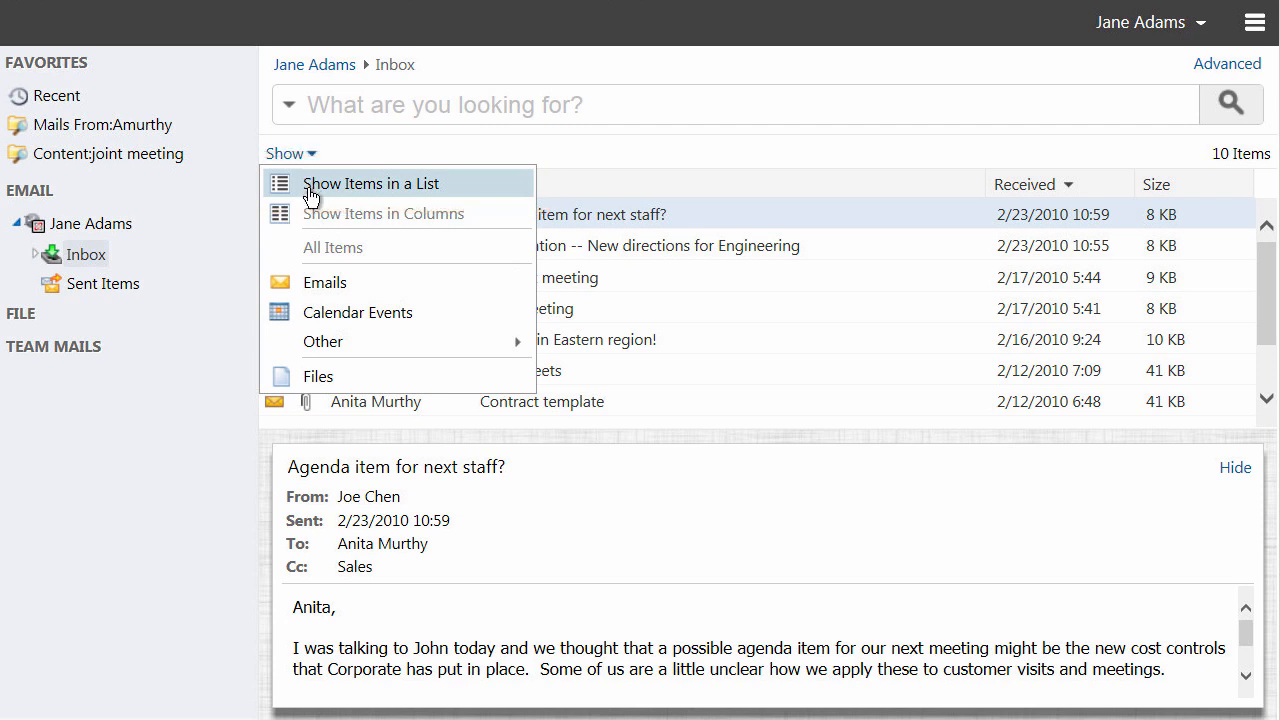
pyautogui.click(371, 183)
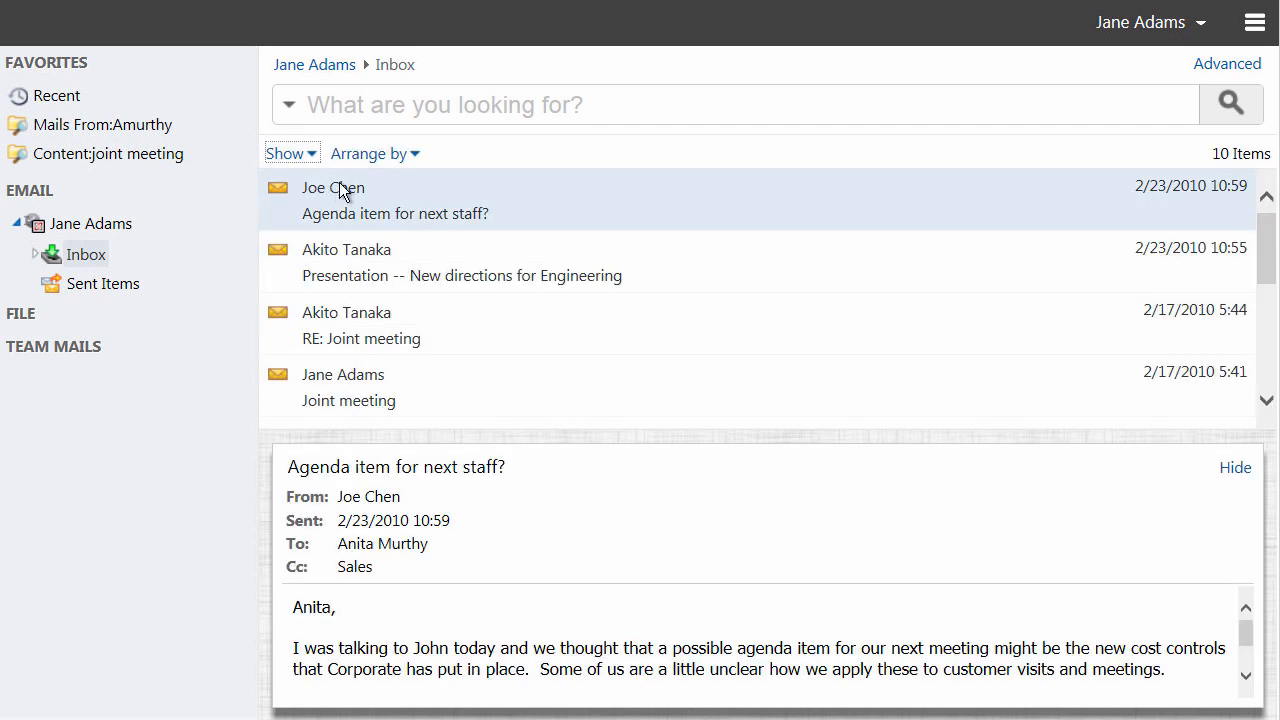
pyautogui.click(369, 153)
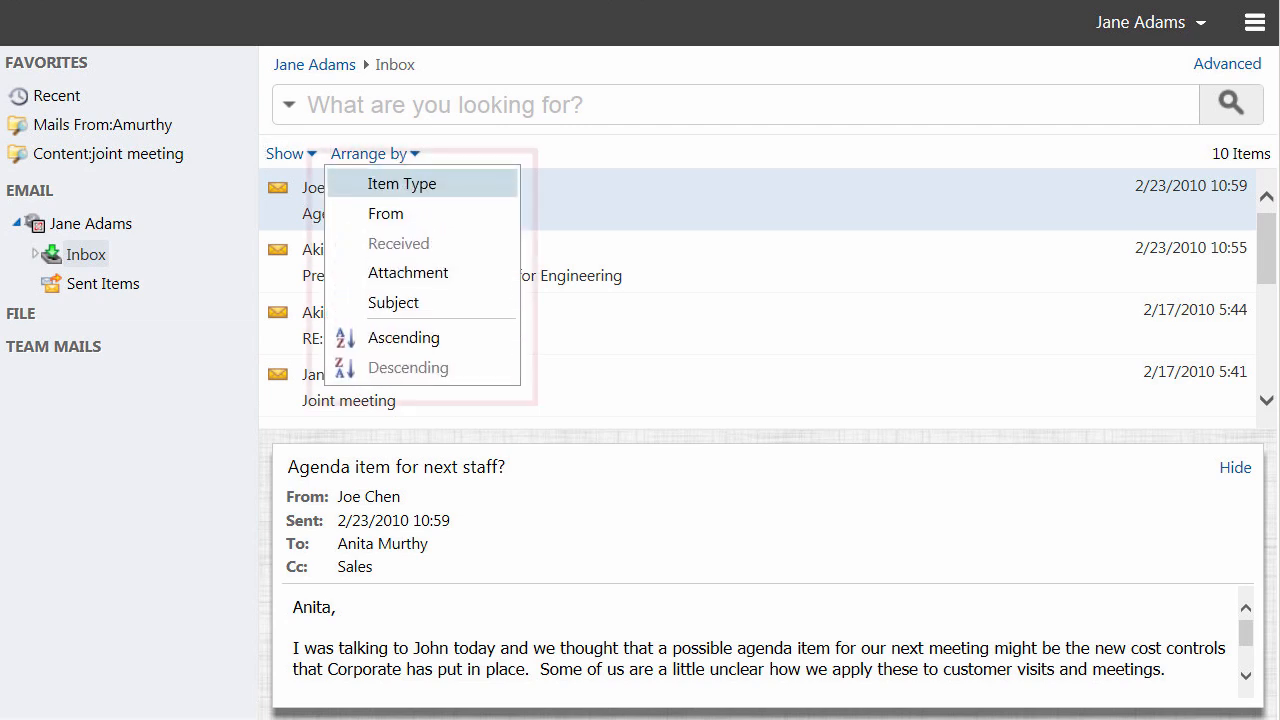